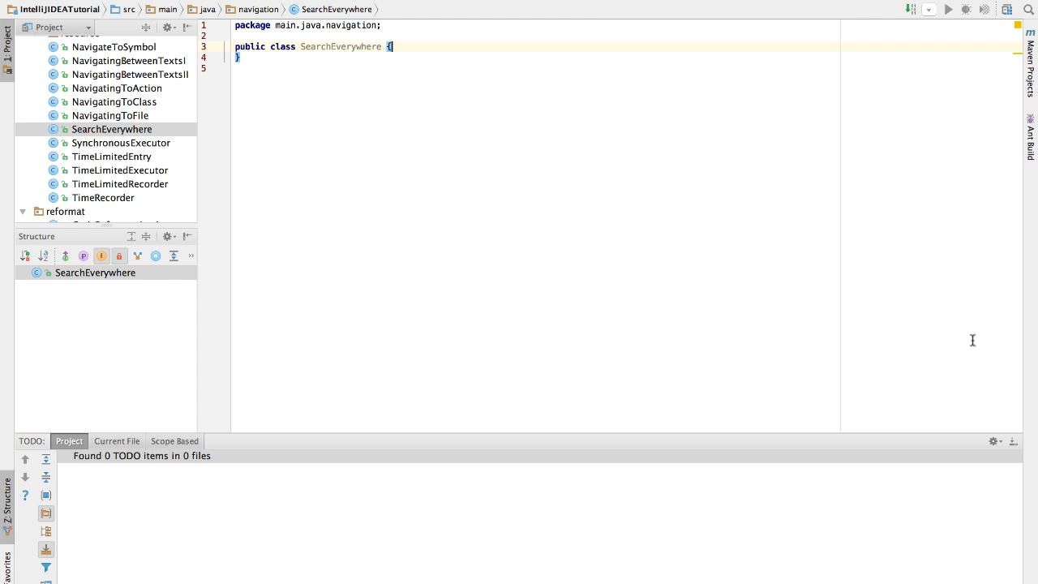
# Double-tap Shift to bring up Search Everywhere with the recent files list.
pyautogui.press('Shift')
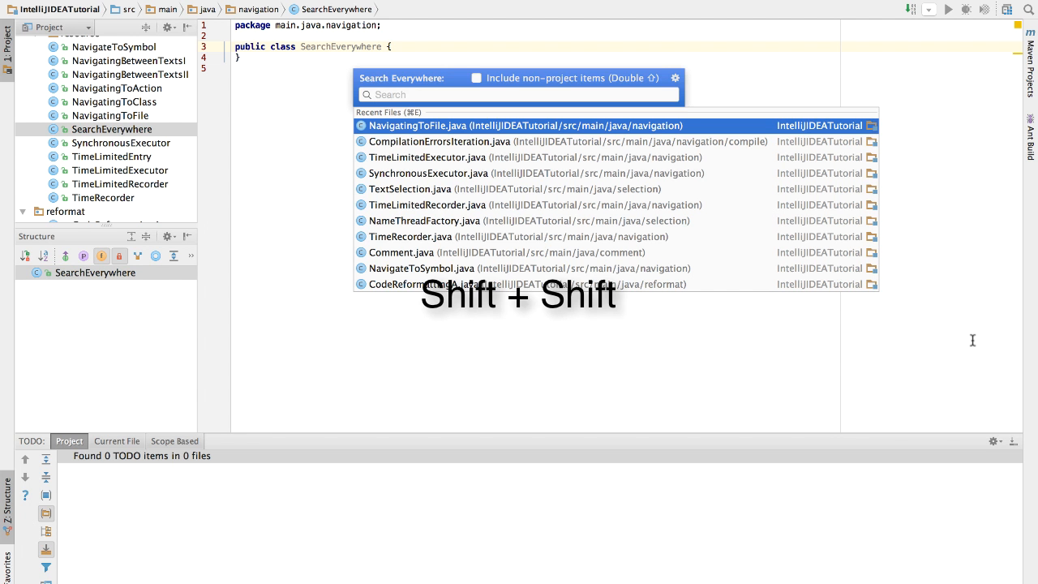
# Enter the query 'tab' in Search Everywhere to list classes, files, symbols and actions.
pyautogui.press('shift')
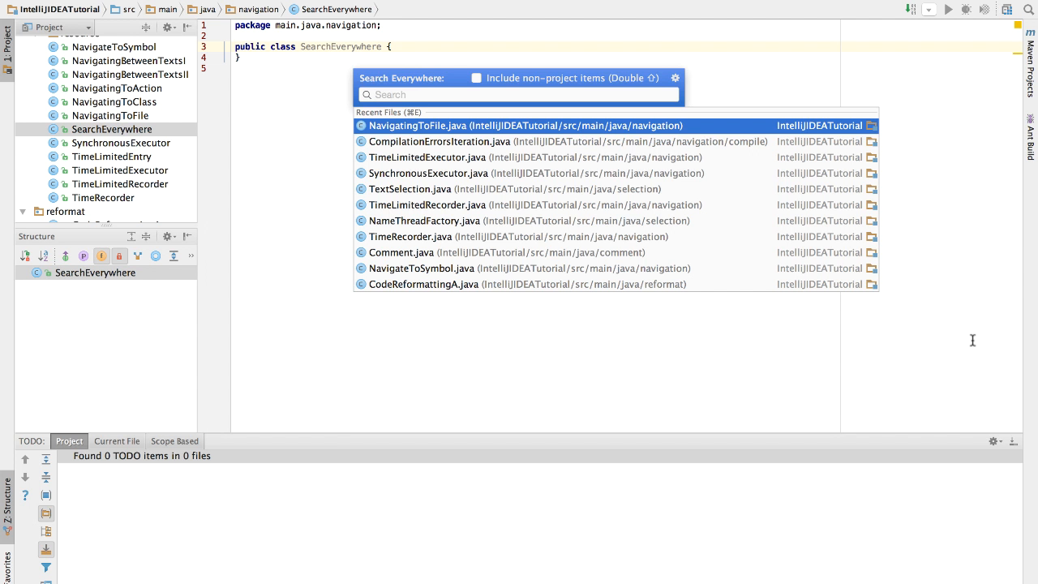
pyautogui.write('tab')
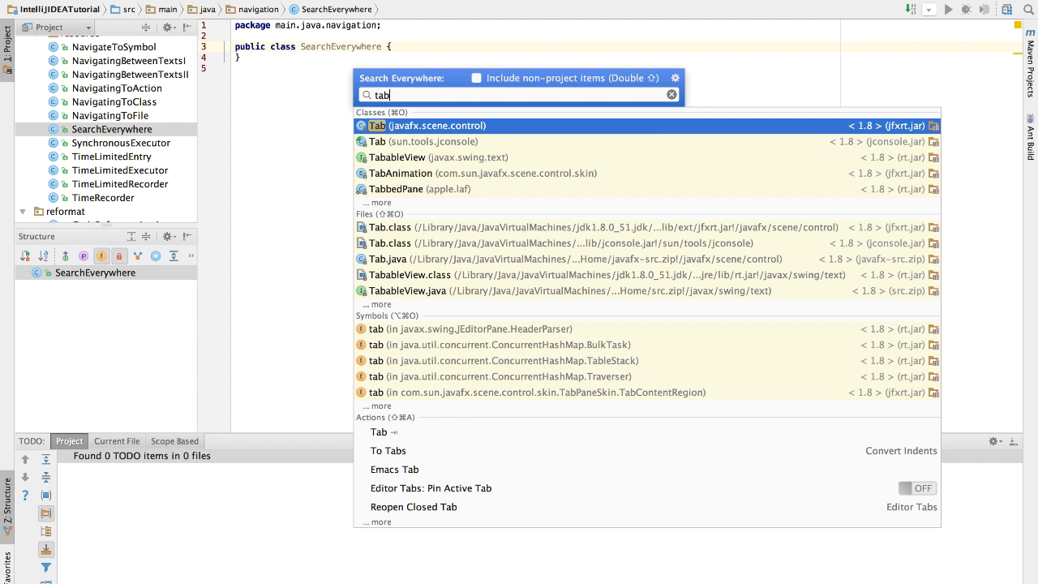
pyautogui.press('Down')
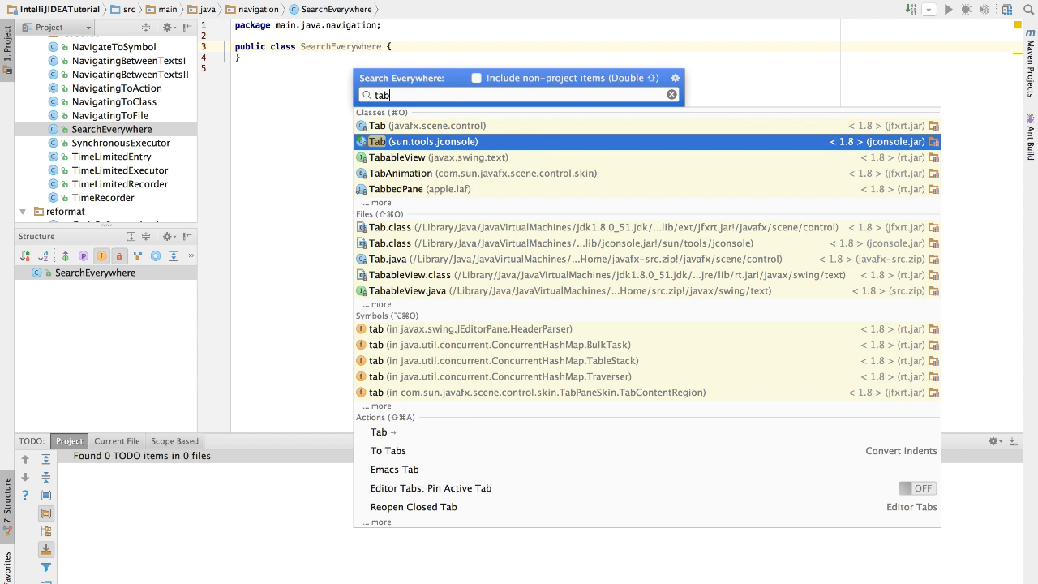
pyautogui.press('down')
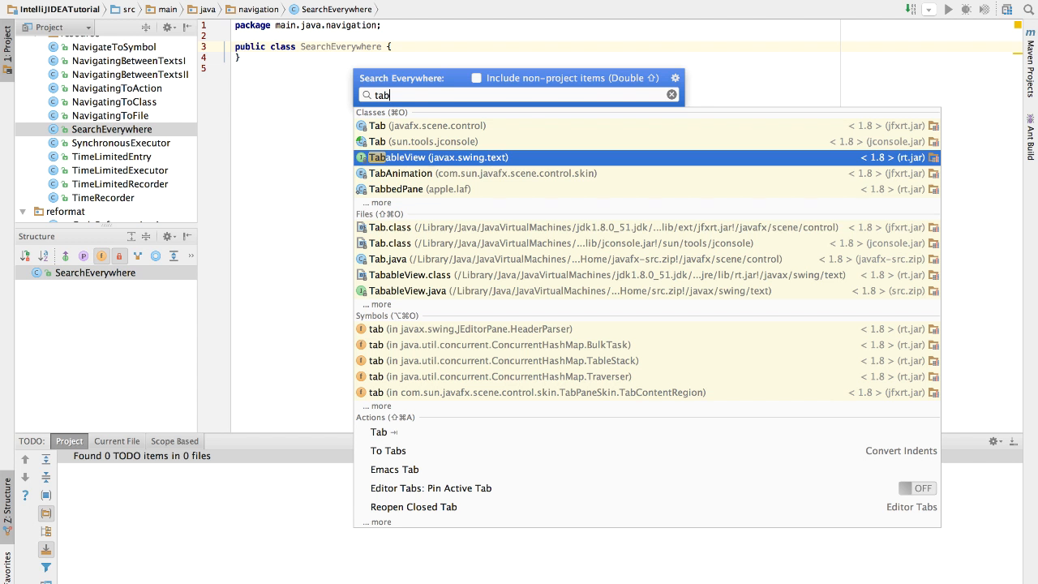
pyautogui.press('Down')
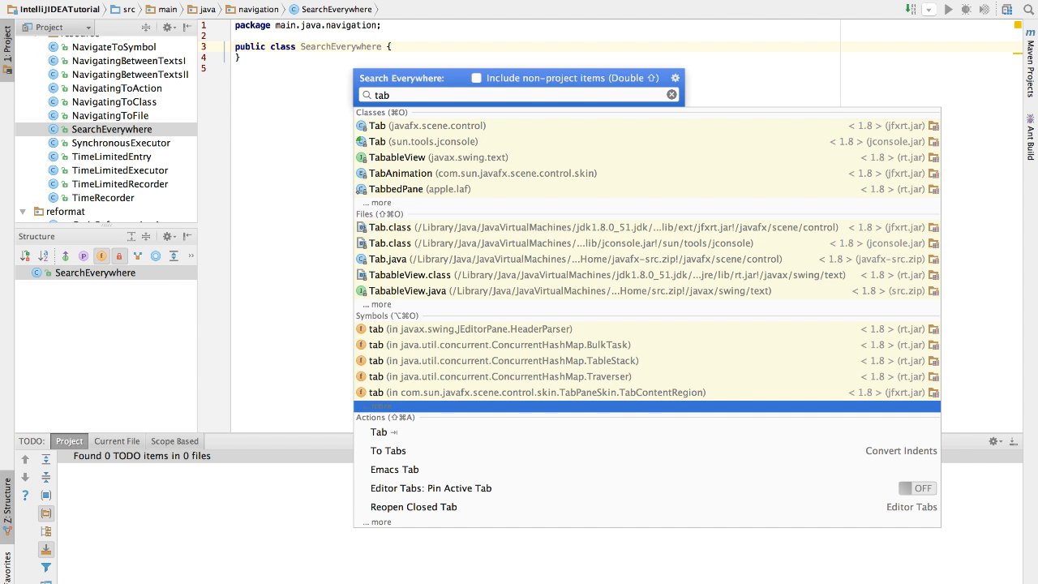
pyautogui.press('down')
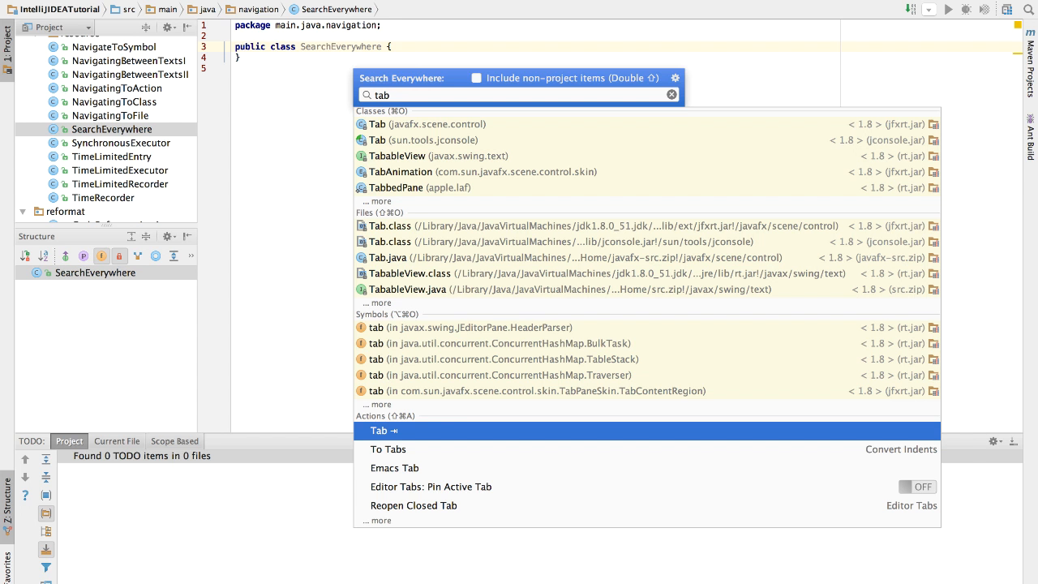